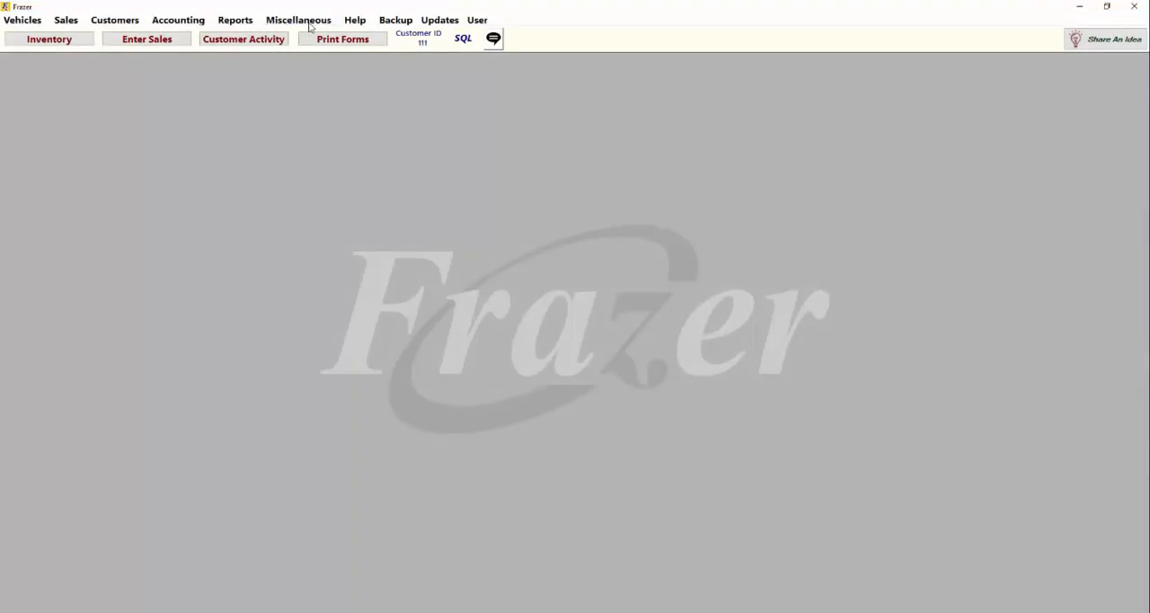
Step: Choose 3 - Password System from the Miscellaneous menu
{"action": "left_click", "coordinate": [298, 19]}
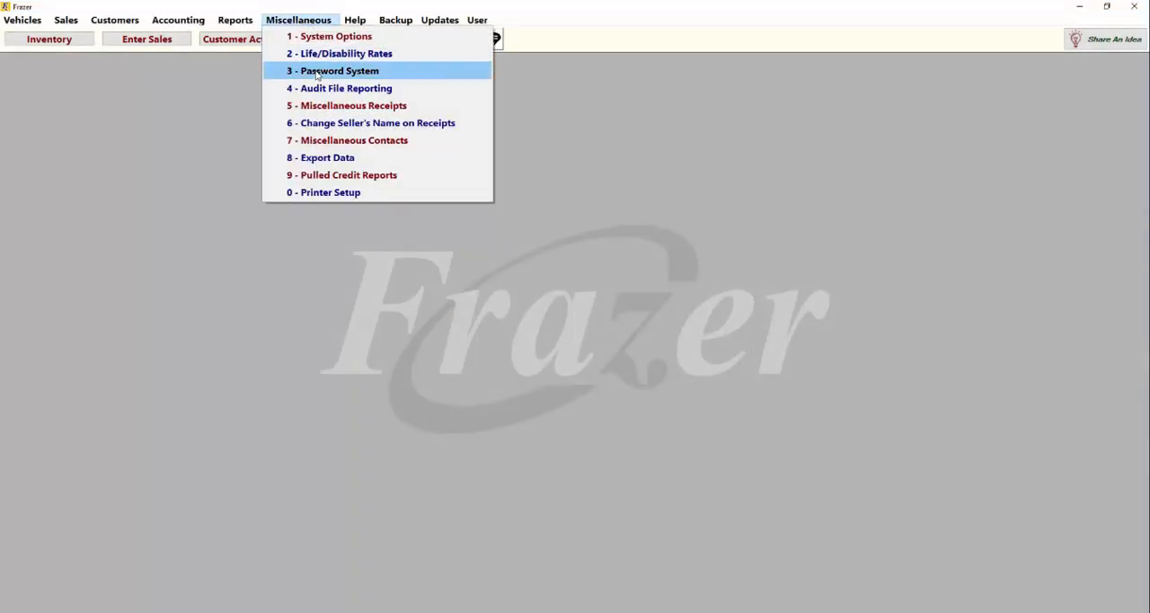
{"action": "left_click", "coordinate": [337, 70]}
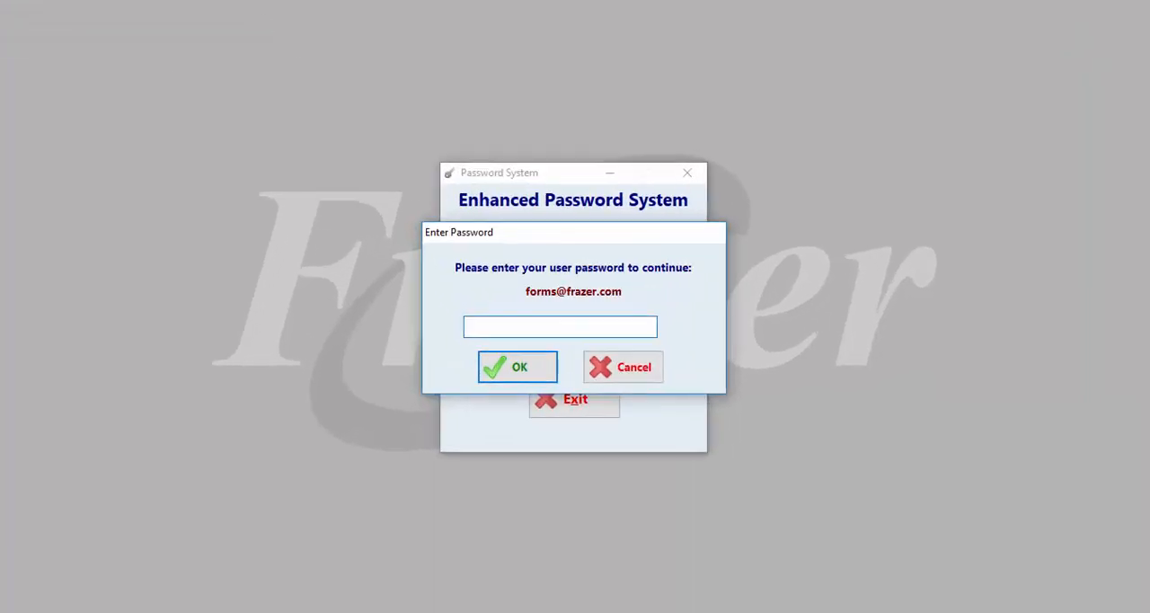
Step: Enter the user password, then open Add or Change Users to see active users
{"action": "left_click", "coordinate": [560, 326]}
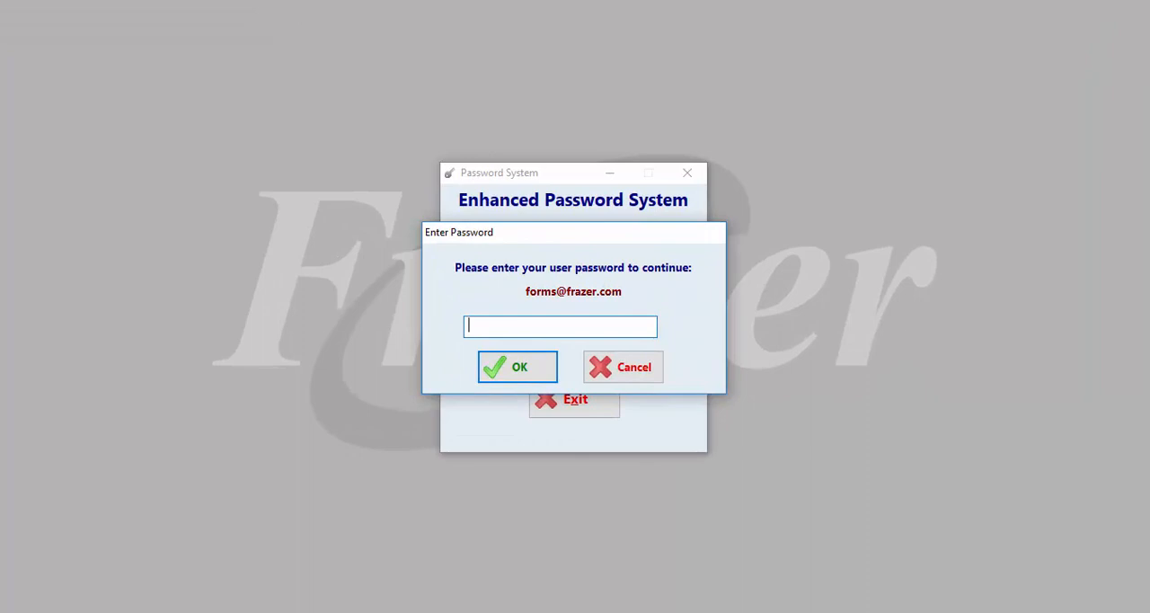
{"action": "type", "text": "password"}
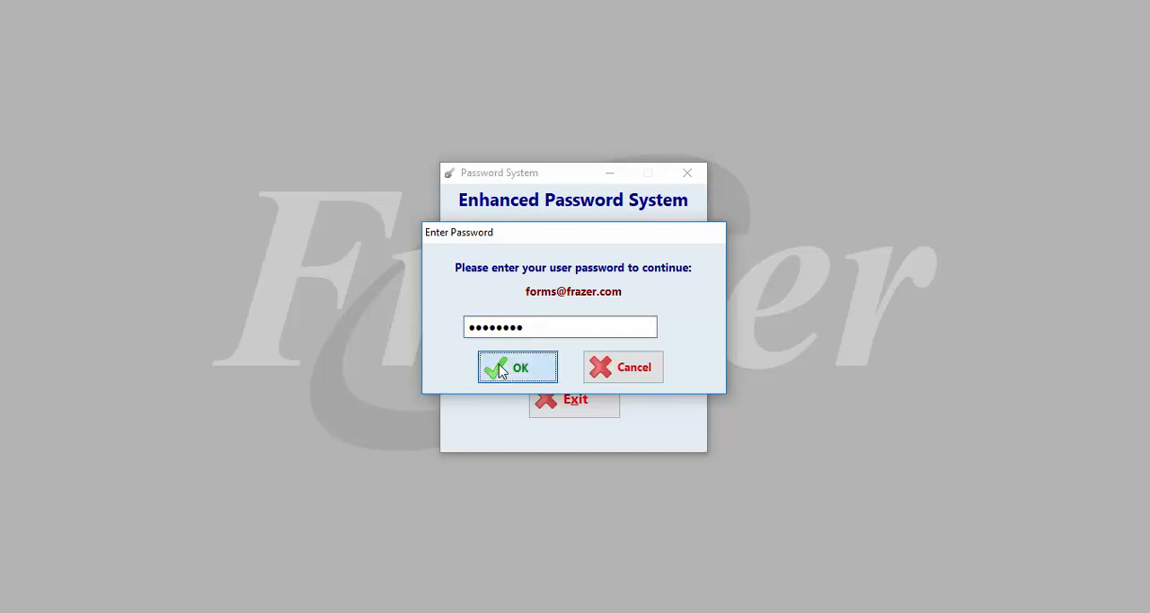
{"action": "left_click", "coordinate": [517, 366]}
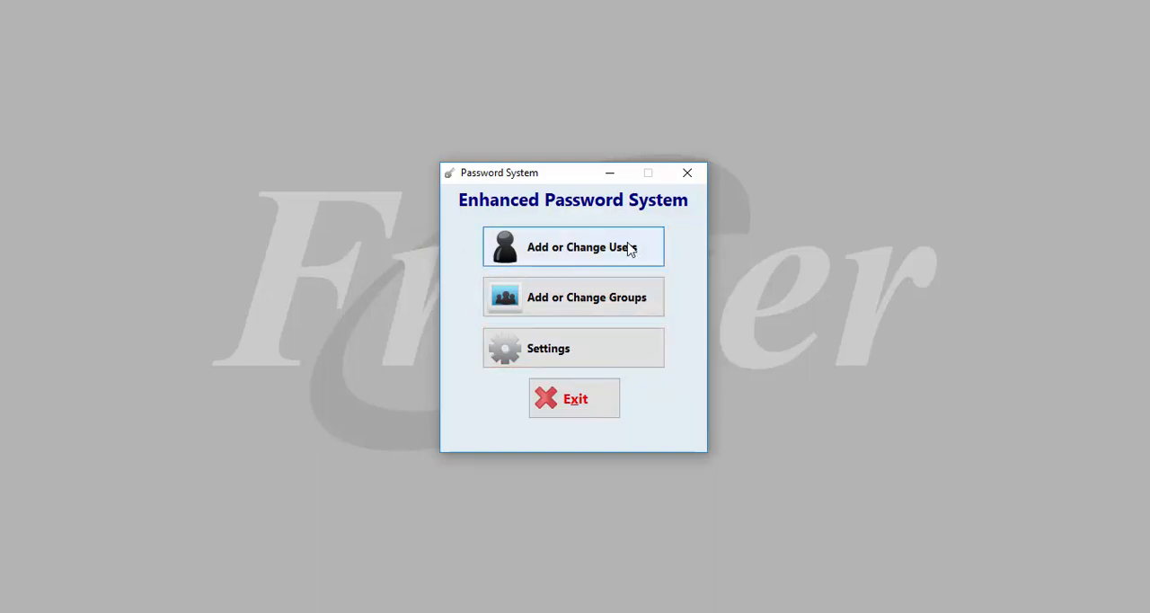
{"action": "left_click", "coordinate": [573, 247]}
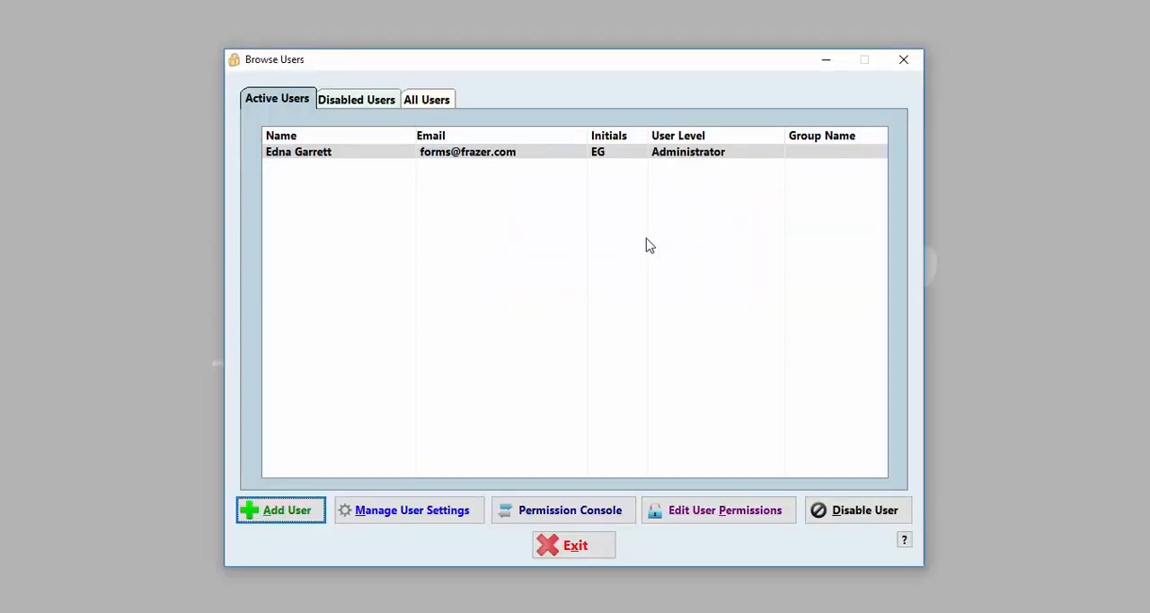
{"action": "mouse_move", "coordinate": [1093, 283]}
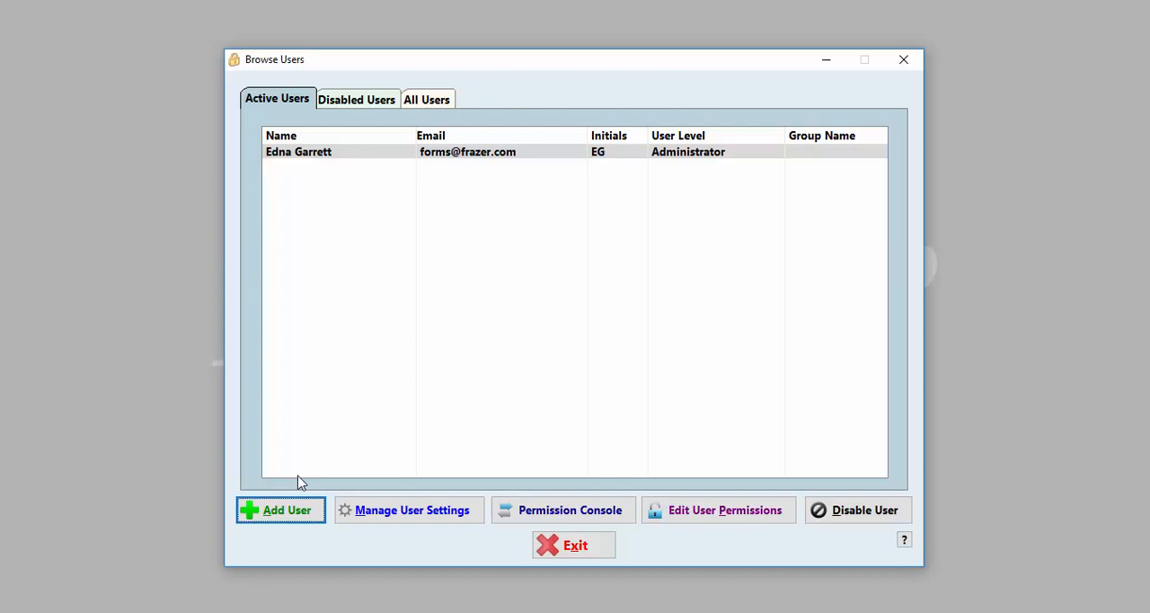
{"action": "left_click", "coordinate": [280, 510]}
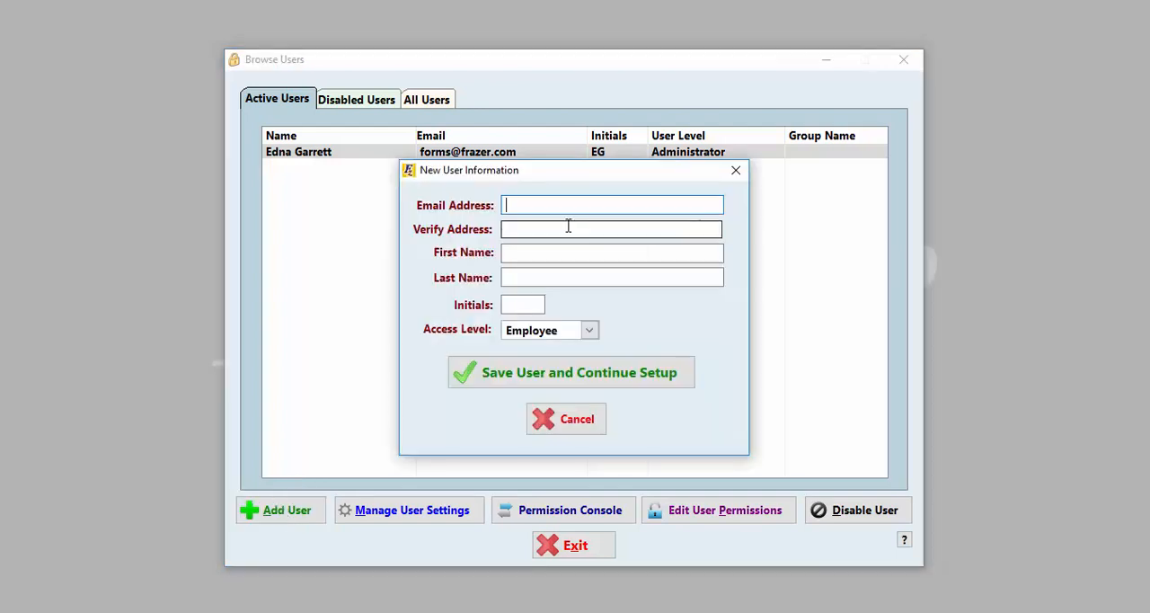
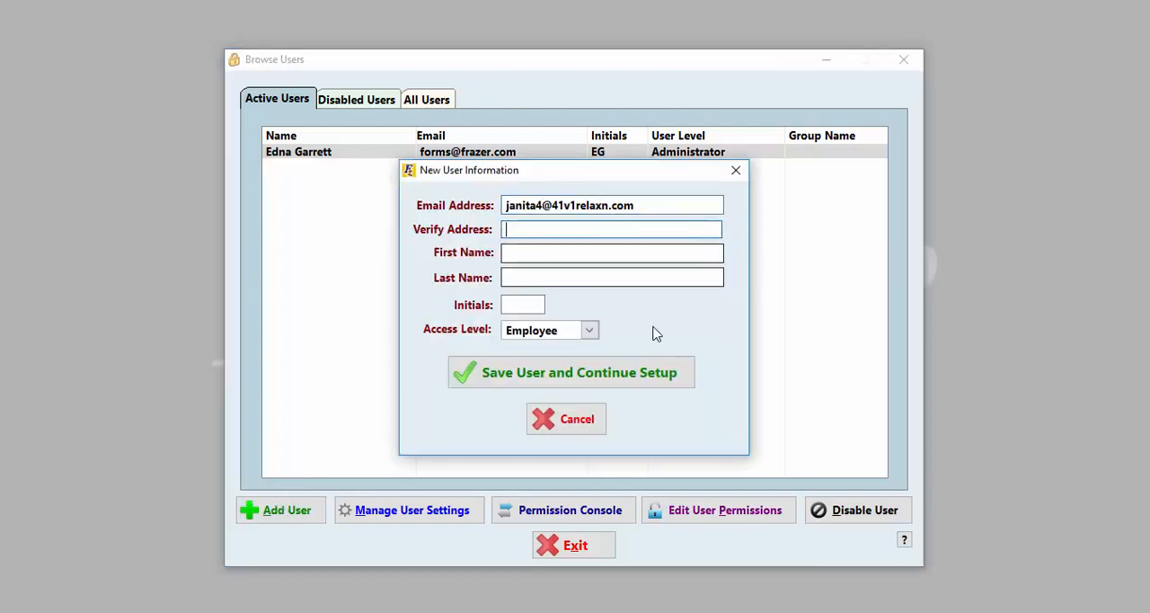
{"action": "type", "text": "Jo"}
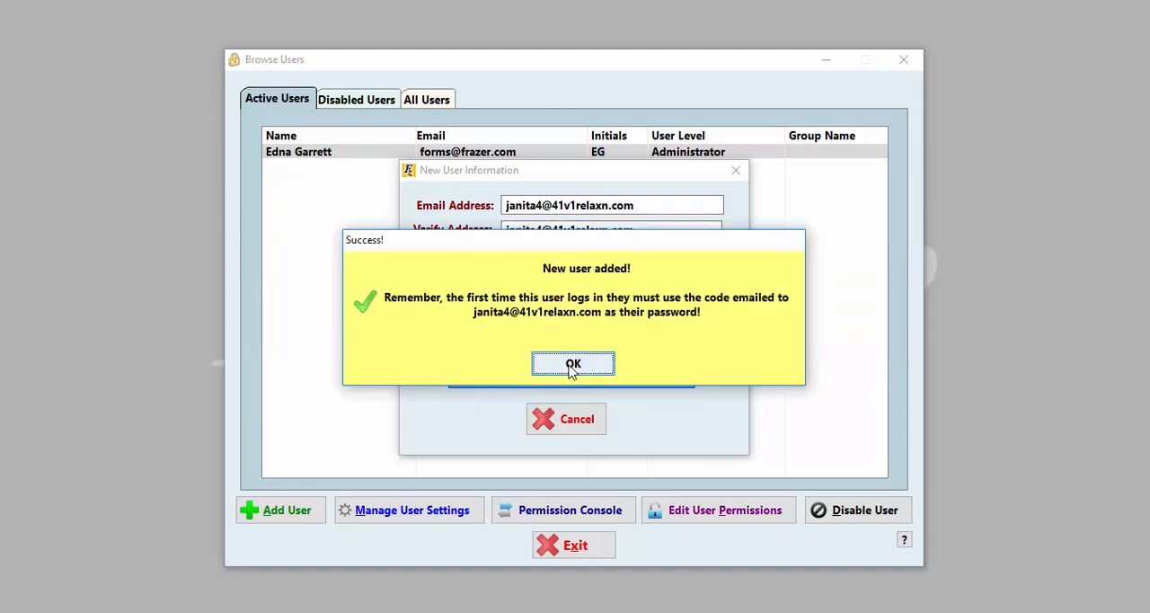
{"action": "left_click", "coordinate": [574, 363]}
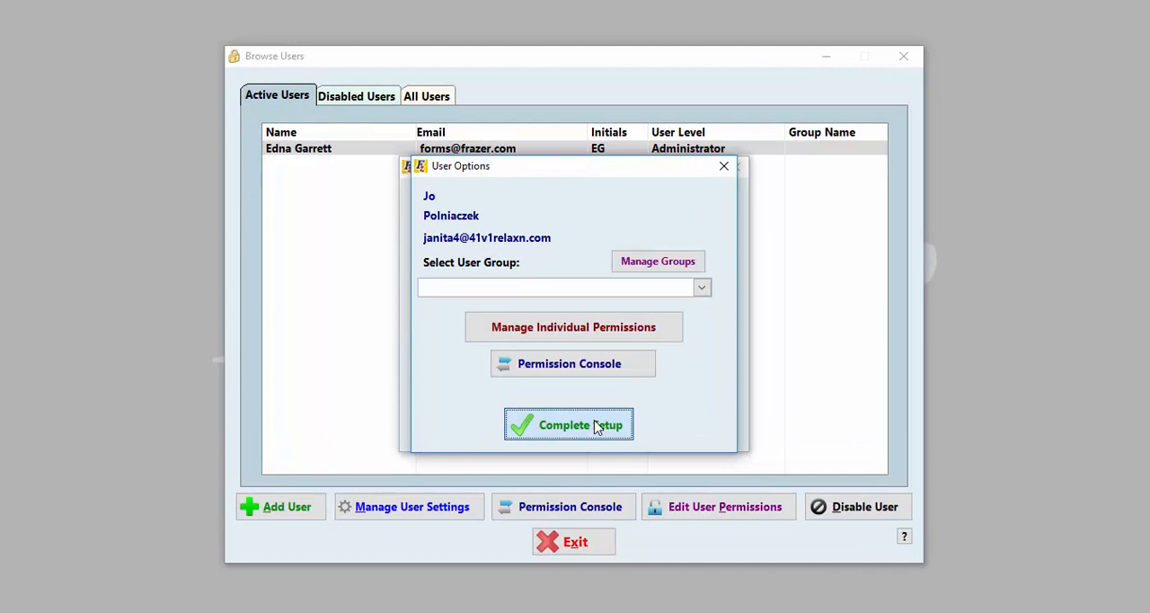
{"action": "left_click", "coordinate": [568, 424]}
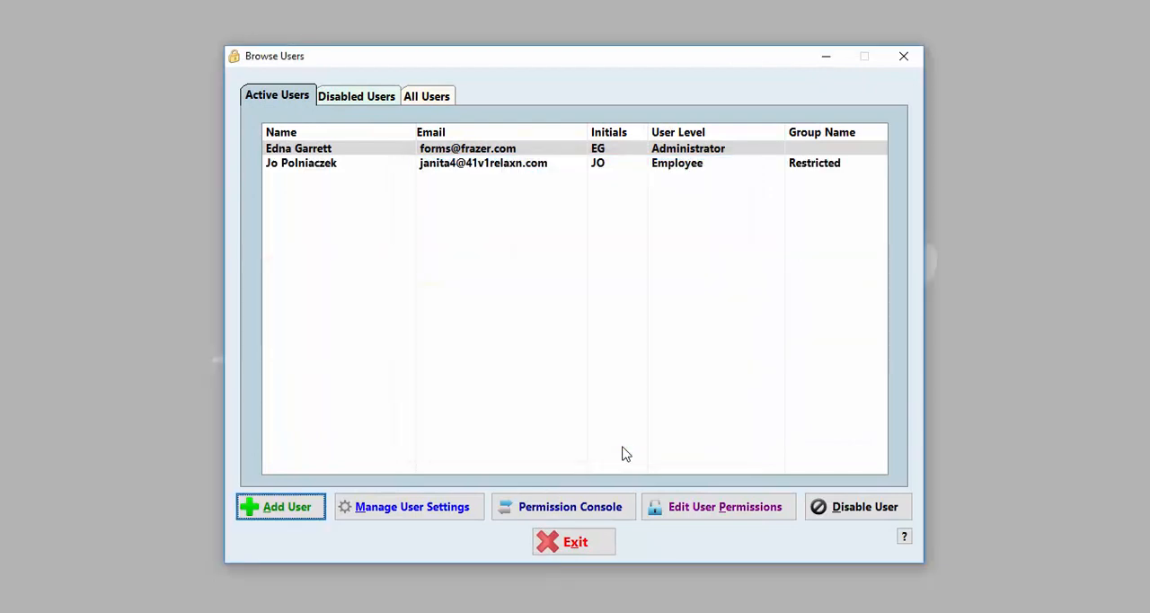
{"action": "mouse_move", "coordinate": [651, 411]}
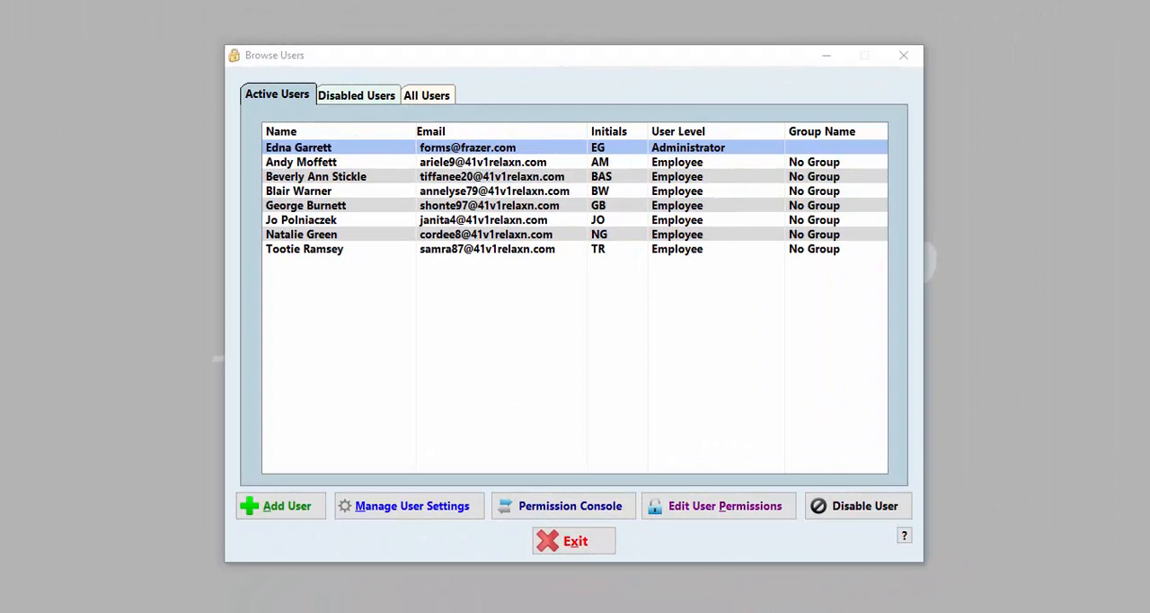
{"action": "mouse_move", "coordinate": [848, 285]}
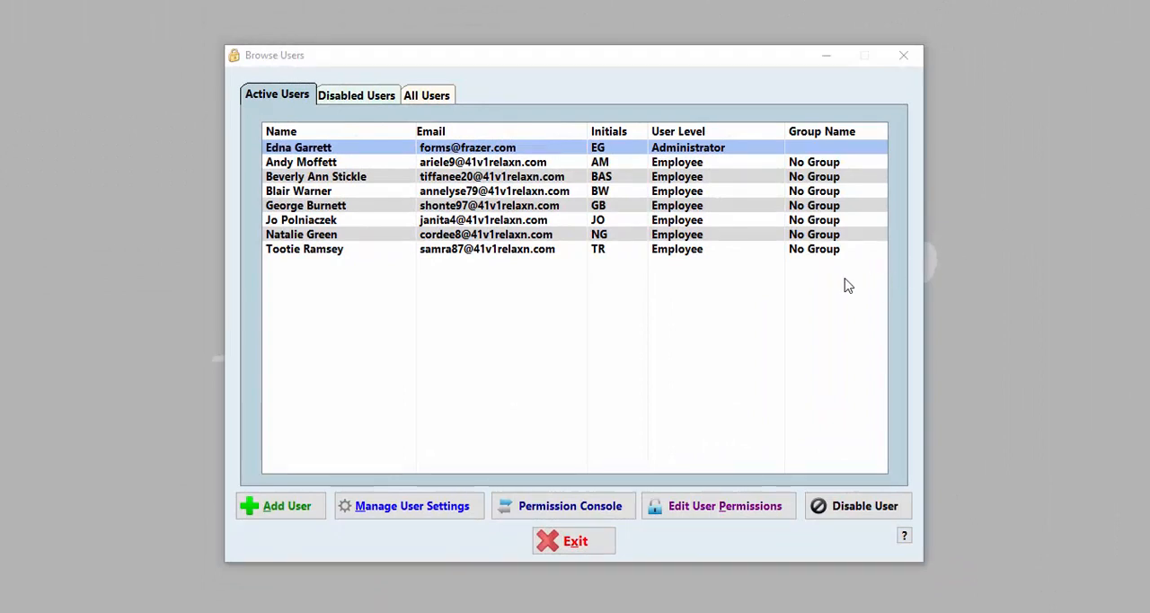
Step: Select the new employee's row in the Browse Users list
{"action": "left_click", "coordinate": [301, 219]}
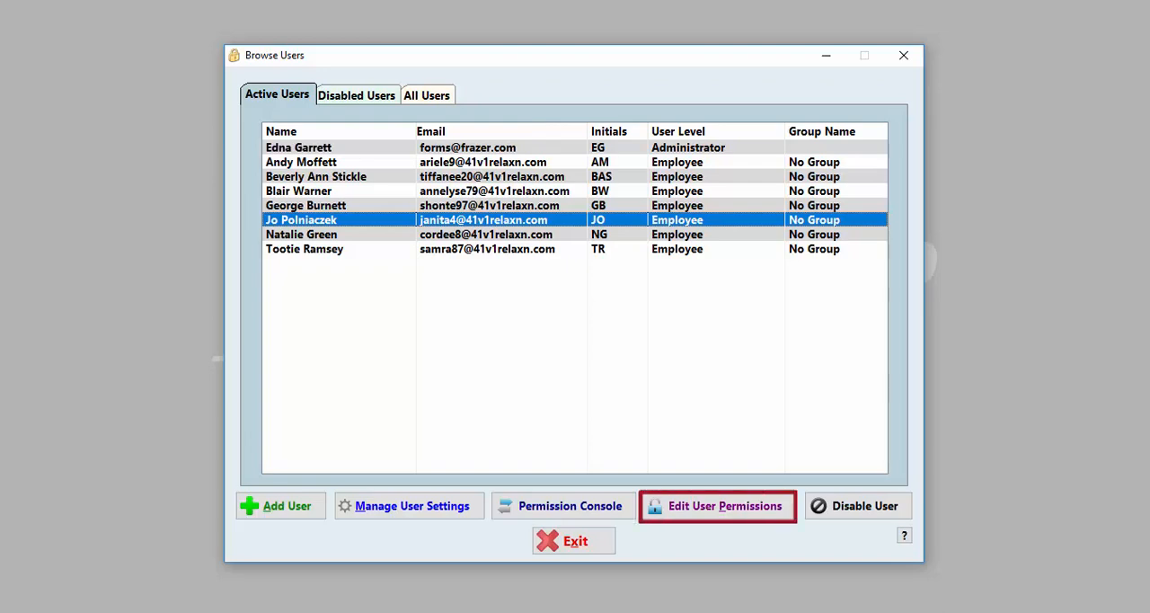
{"action": "mouse_move", "coordinate": [676, 506]}
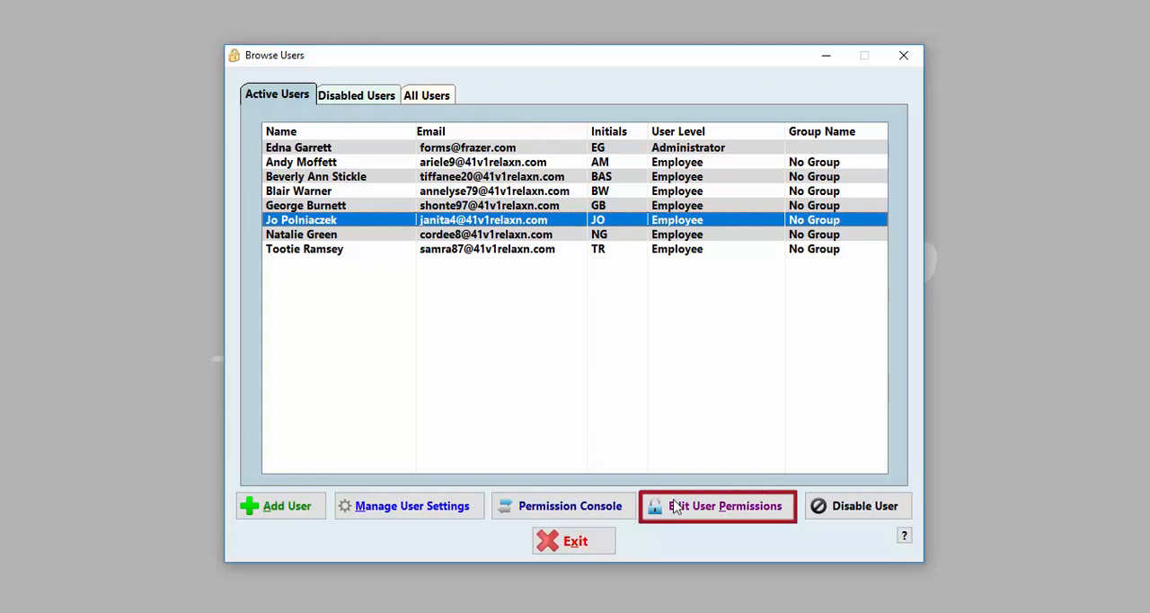
Step: Deny the user the Bank reconciliation permission under Accounting
{"action": "left_click", "coordinate": [717, 506]}
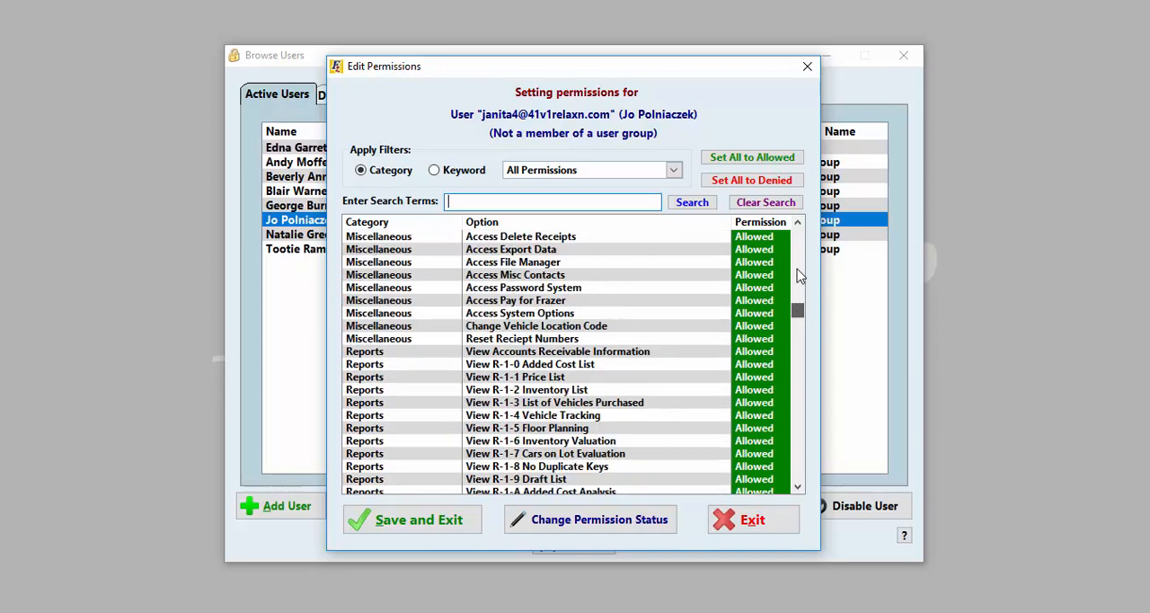
{"action": "left_click", "coordinate": [796, 236]}
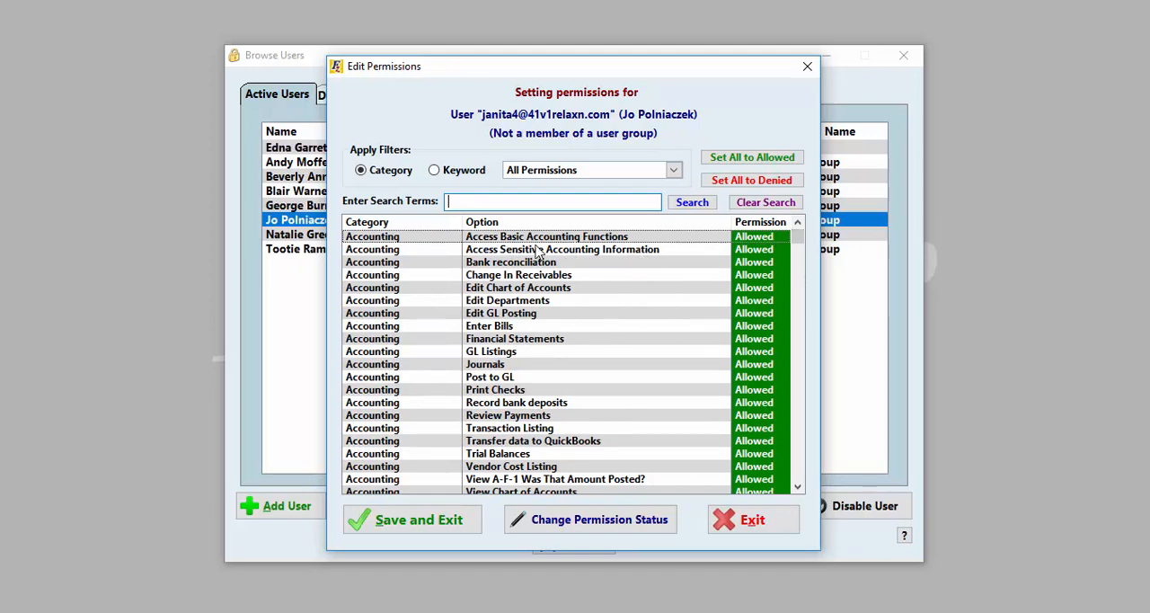
{"action": "left_click", "coordinate": [511, 261]}
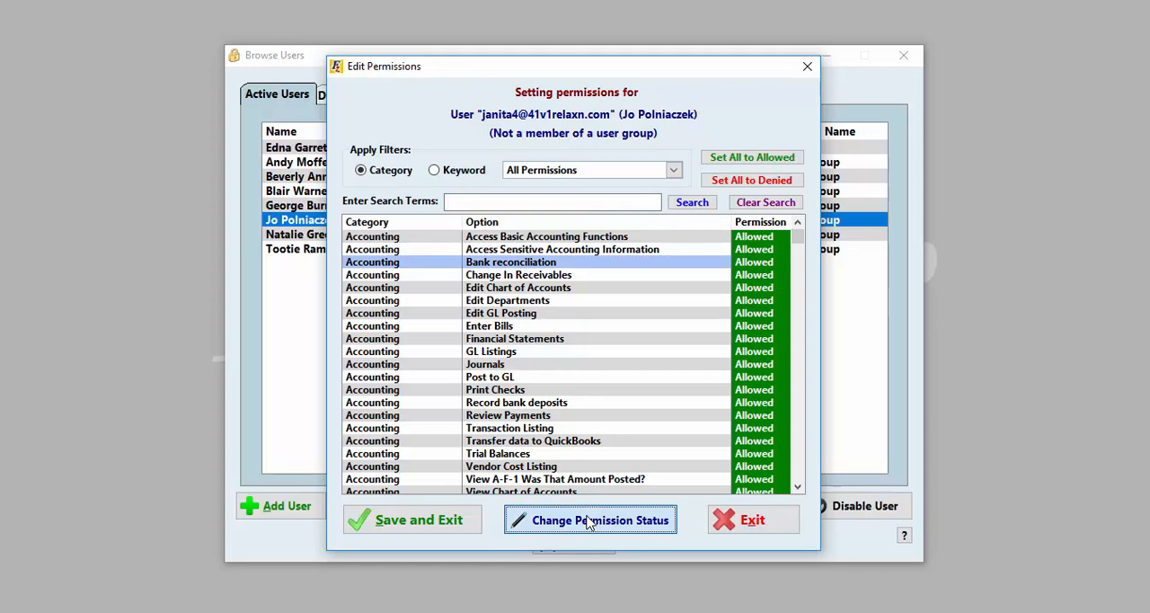
{"action": "left_click", "coordinate": [589, 519]}
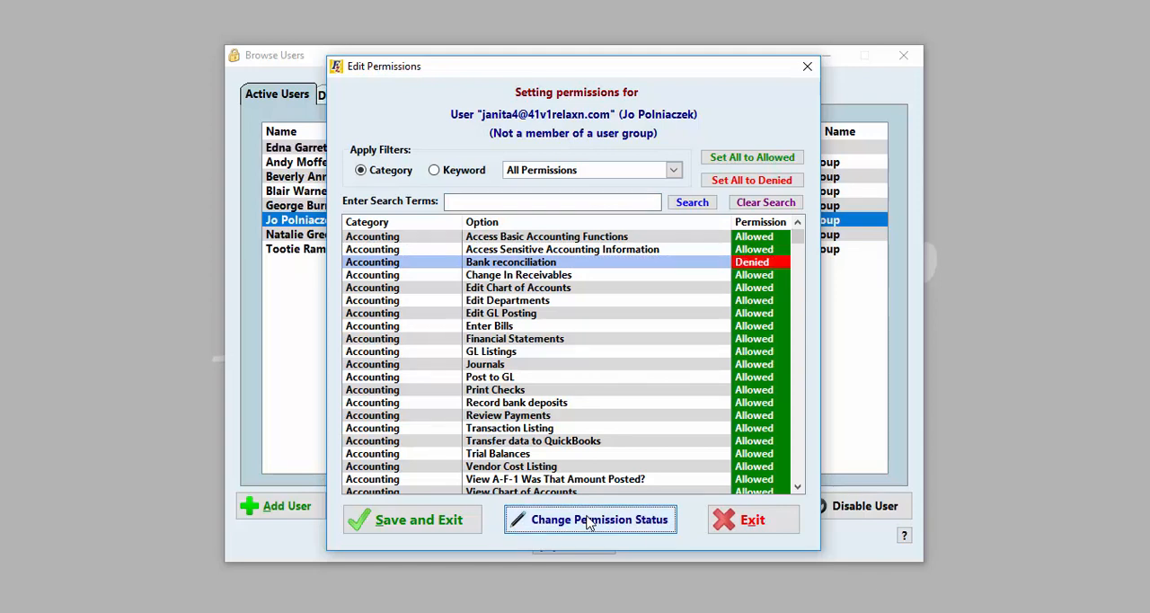
Step: Set all Electronic Payments permissions to Denied and save the permission changes
{"action": "left_click", "coordinate": [673, 170]}
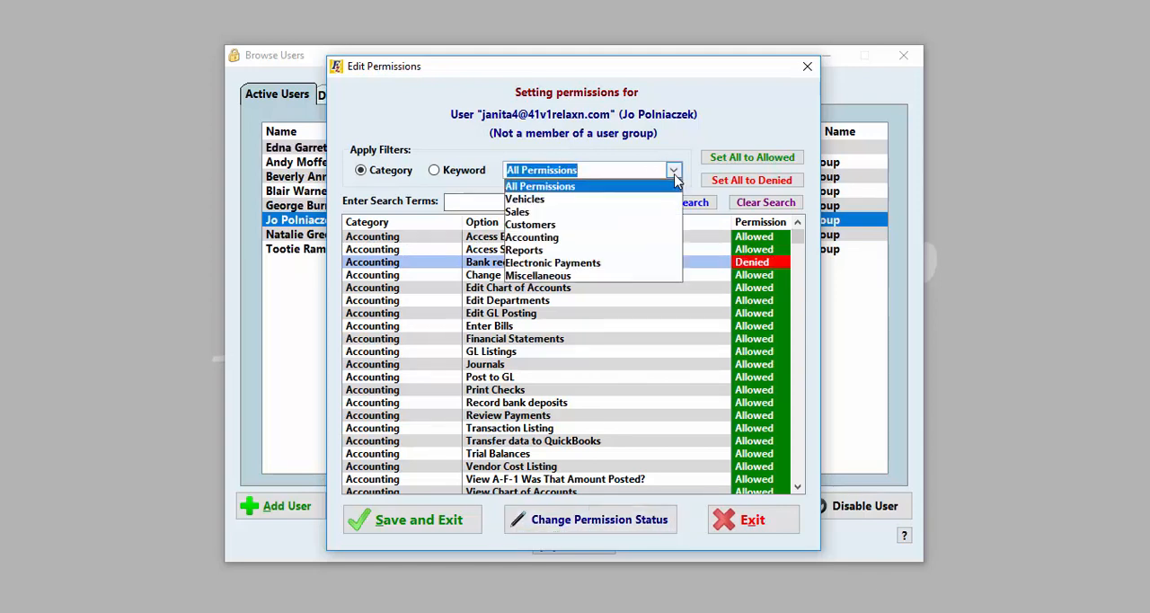
{"action": "mouse_move", "coordinate": [578, 274]}
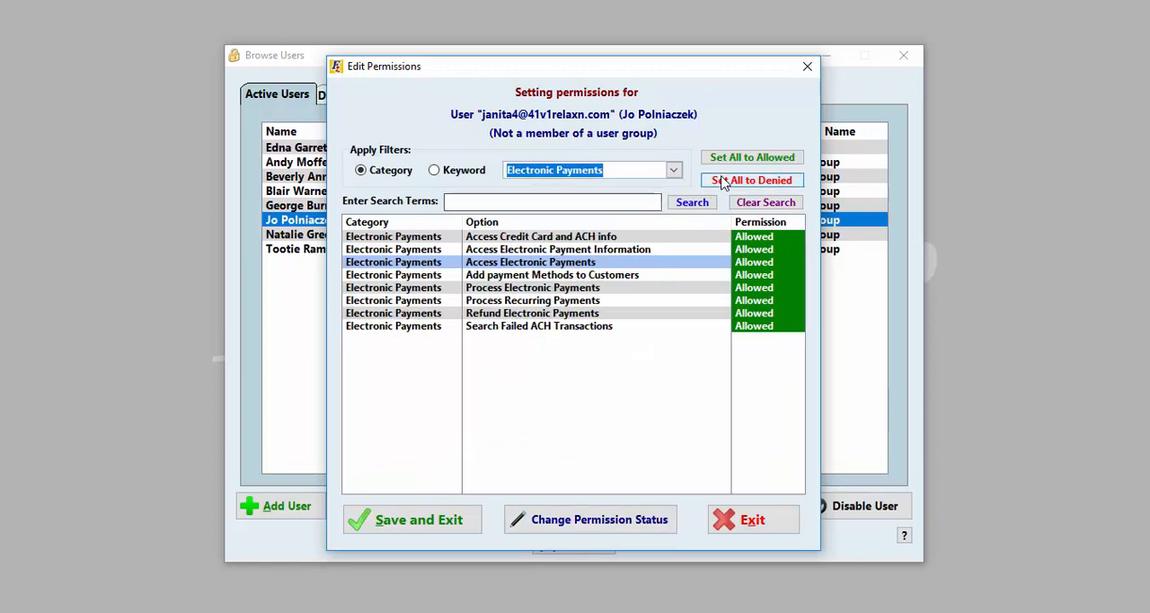
{"action": "left_click", "coordinate": [752, 180]}
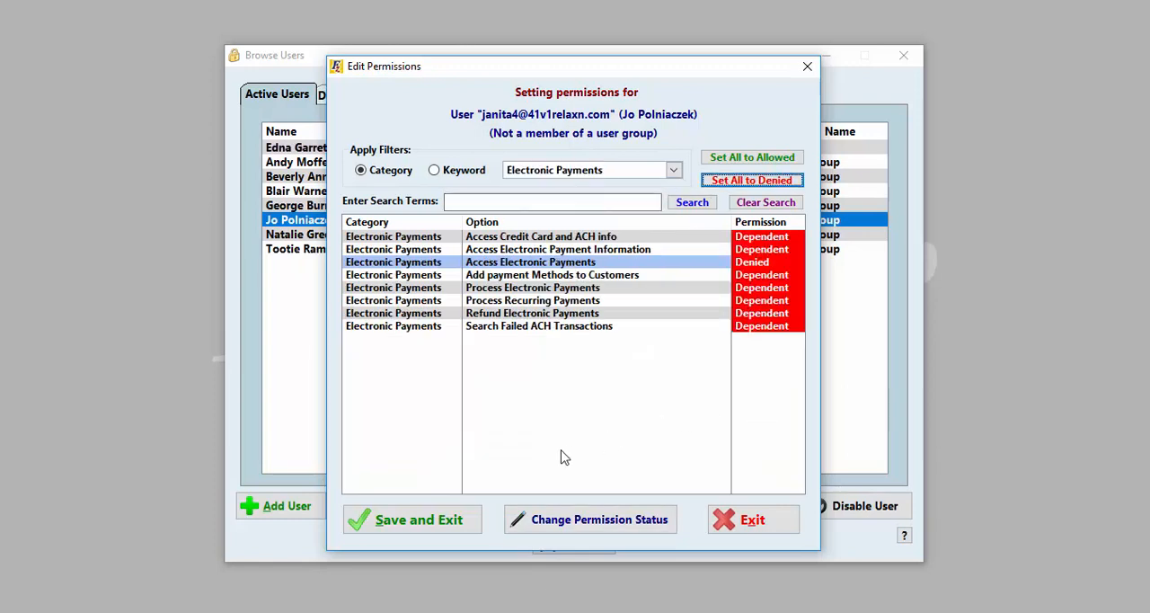
{"action": "mouse_move", "coordinate": [485, 473]}
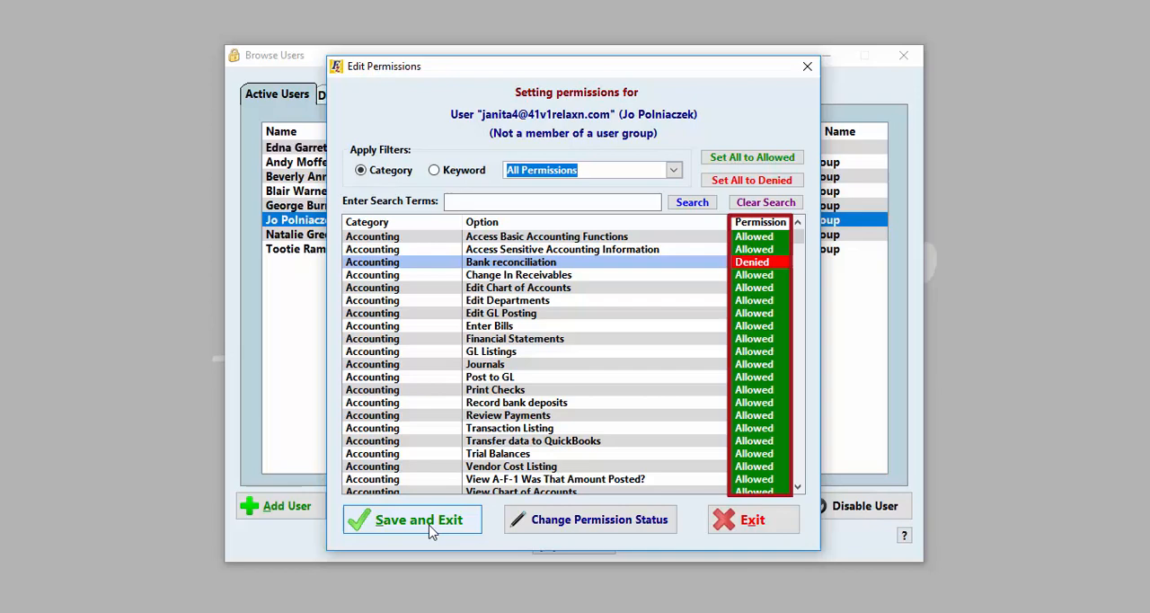
{"action": "left_click", "coordinate": [412, 519]}
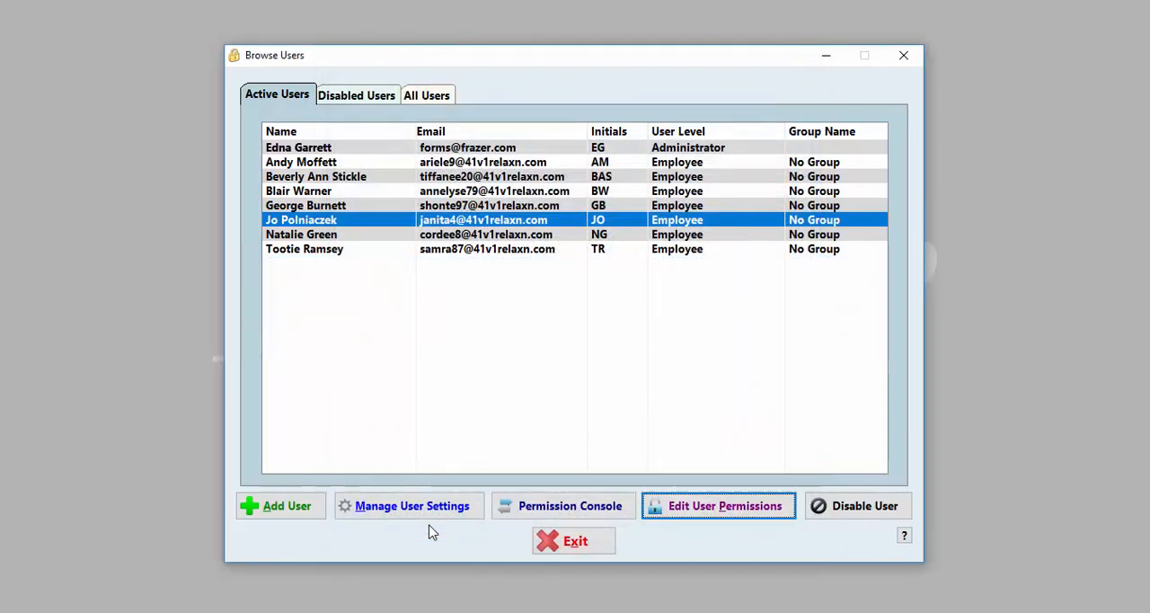
{"action": "mouse_move", "coordinate": [1112, 529]}
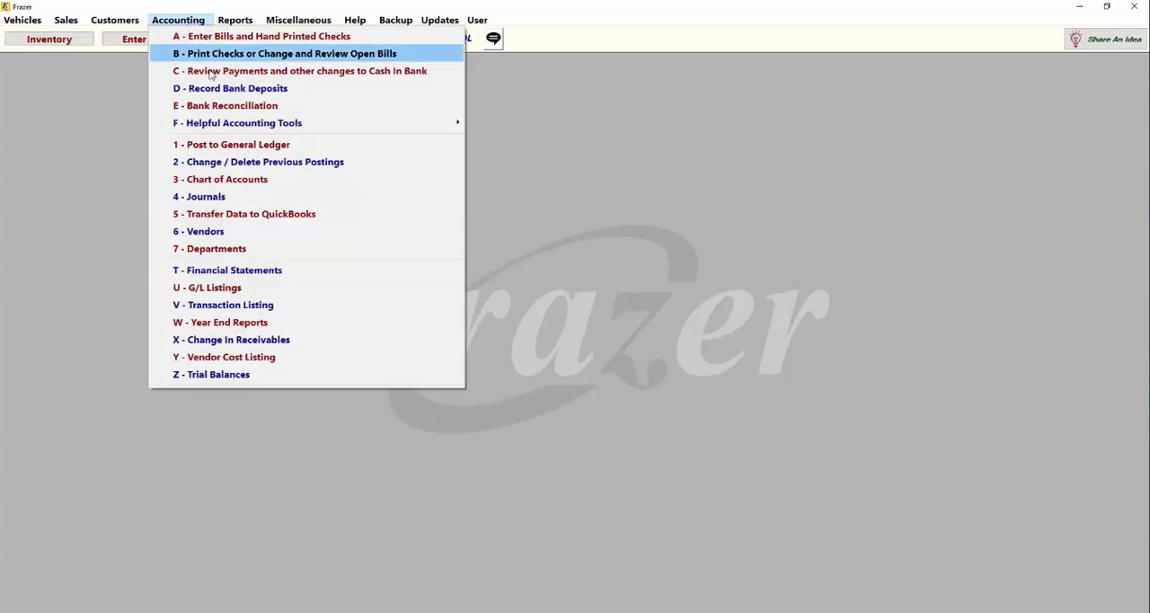
Step: Confirm opening Cash in Bank review shows Access denied, then dismiss the warning
{"action": "left_click", "coordinate": [299, 71]}
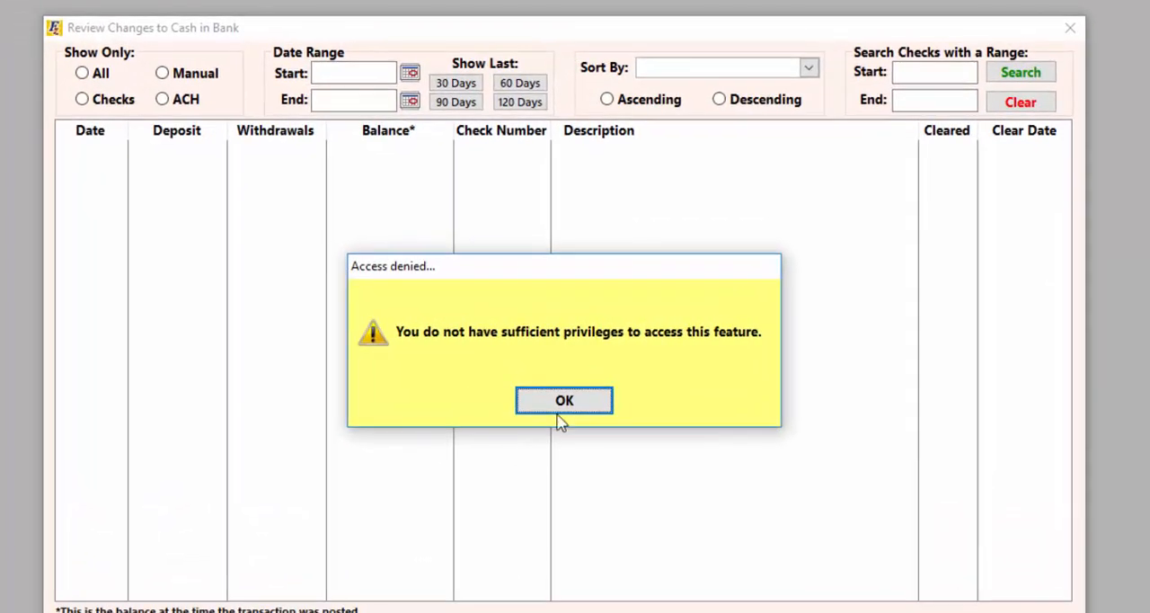
{"action": "left_click", "coordinate": [565, 400]}
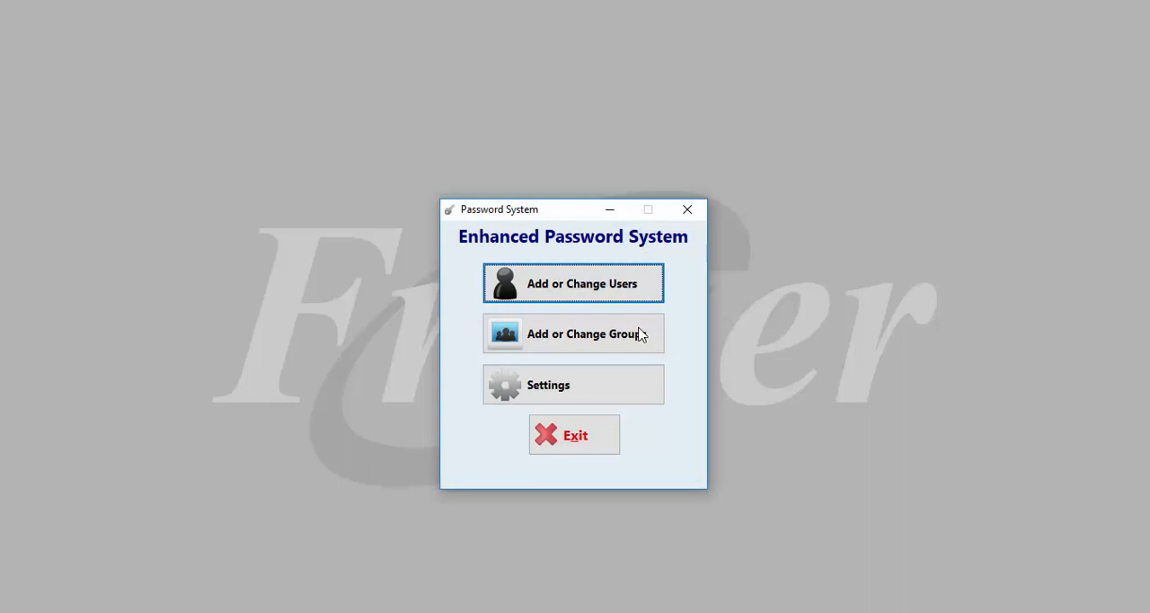
Step: Open the User Groups list and select Front Desk/Assistant
{"action": "left_click", "coordinate": [572, 333]}
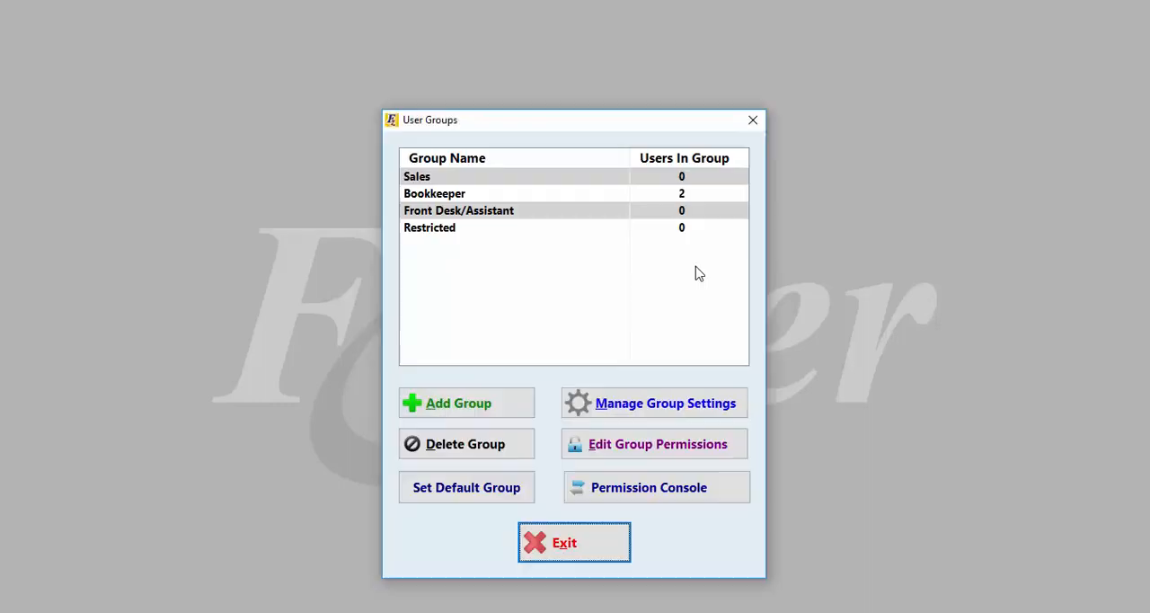
{"action": "mouse_move", "coordinate": [718, 322]}
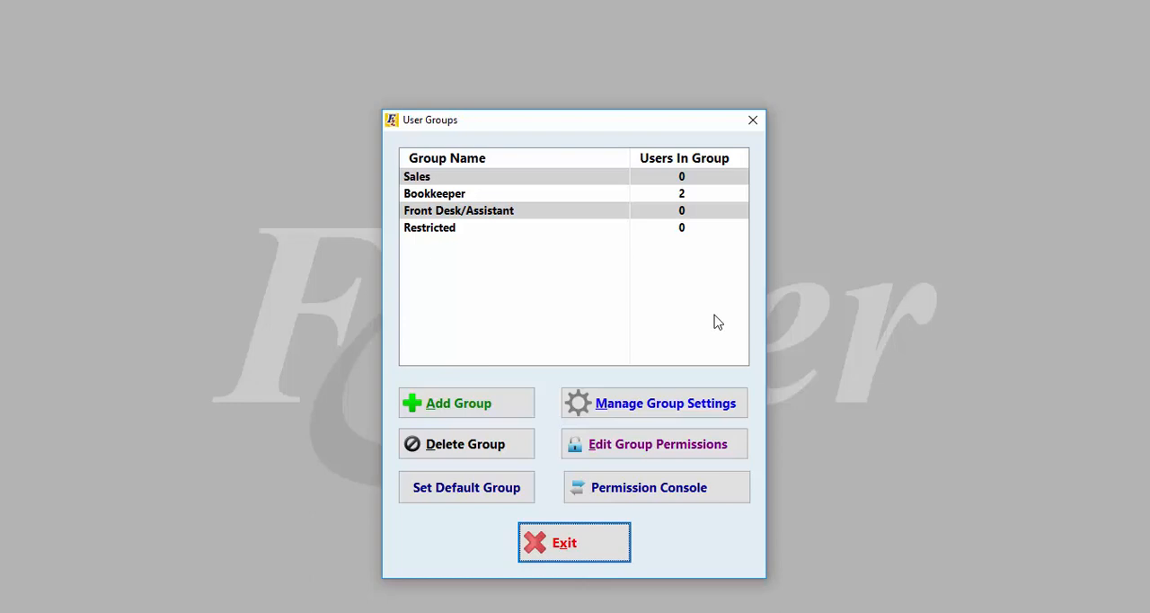
{"action": "mouse_move", "coordinate": [715, 322]}
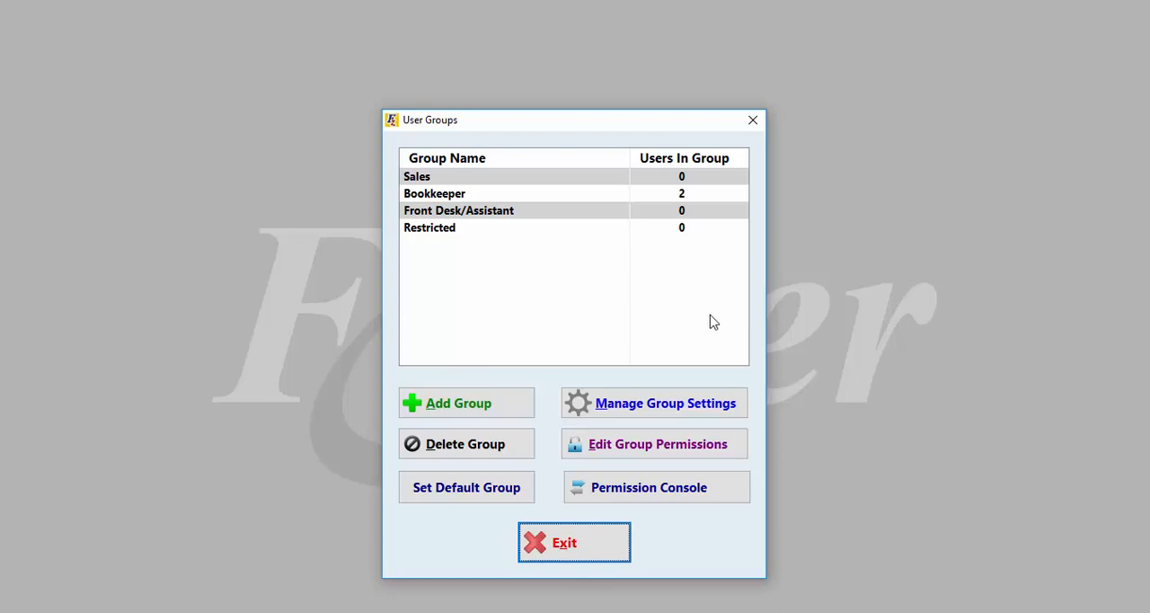
{"action": "mouse_move", "coordinate": [480, 237]}
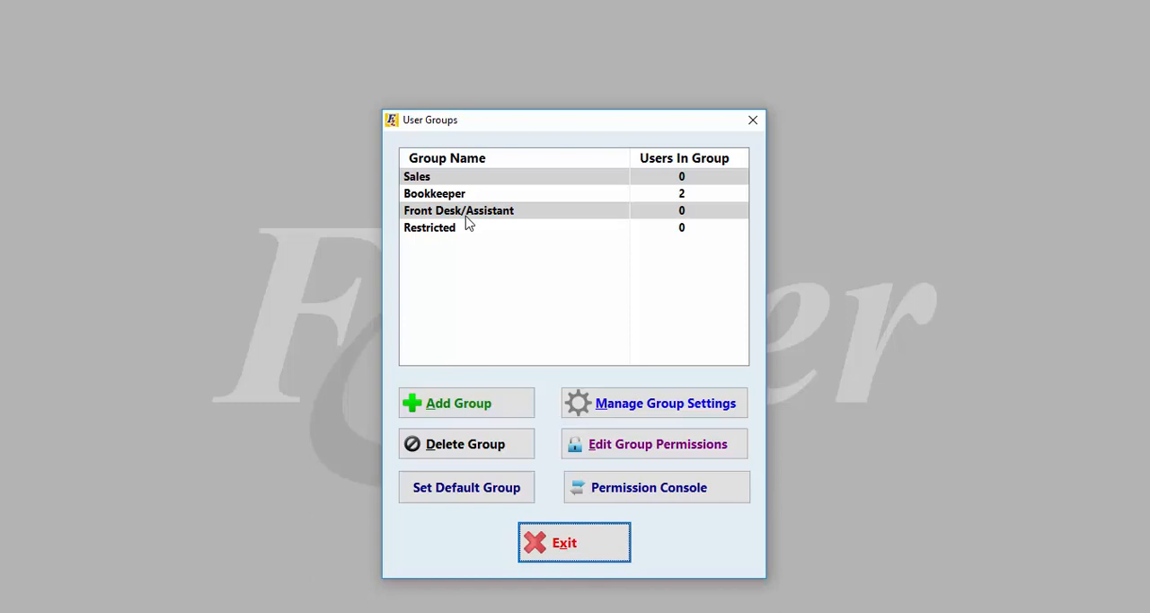
{"action": "left_click", "coordinate": [459, 210]}
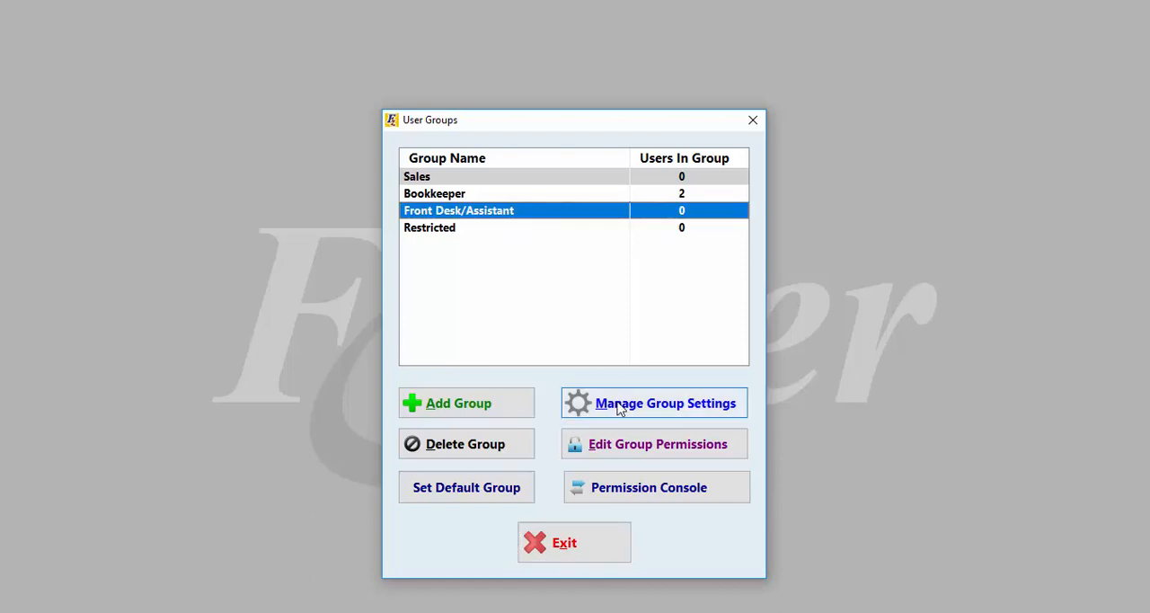
Step: Add a second employee to the Front Desk/Assistant group and exit its settings
{"action": "left_click", "coordinate": [653, 402]}
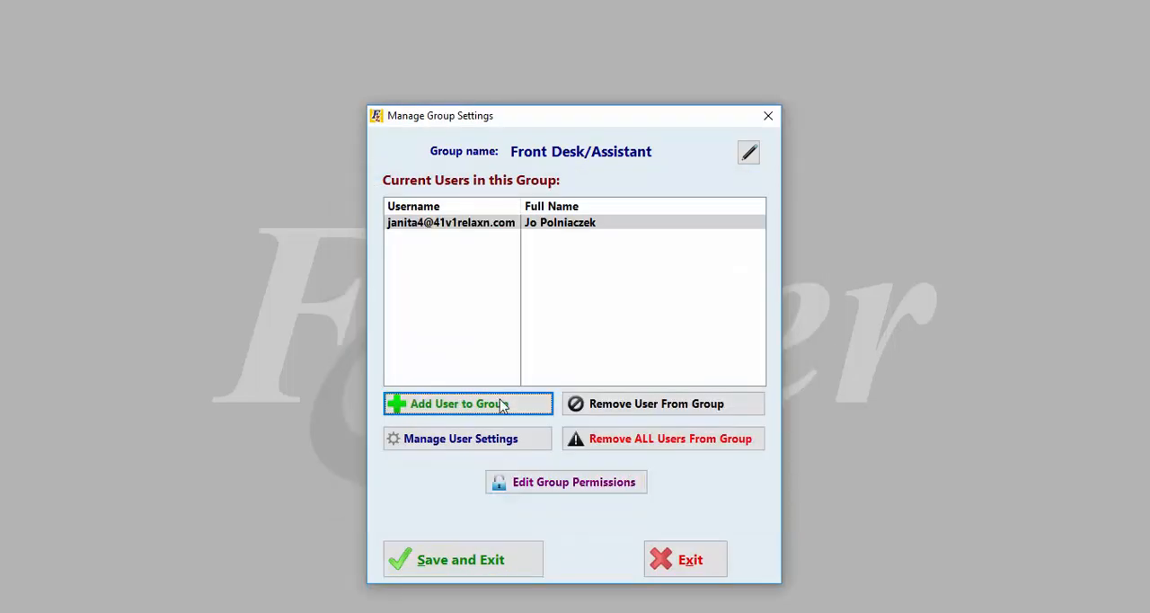
{"action": "left_click", "coordinate": [467, 403]}
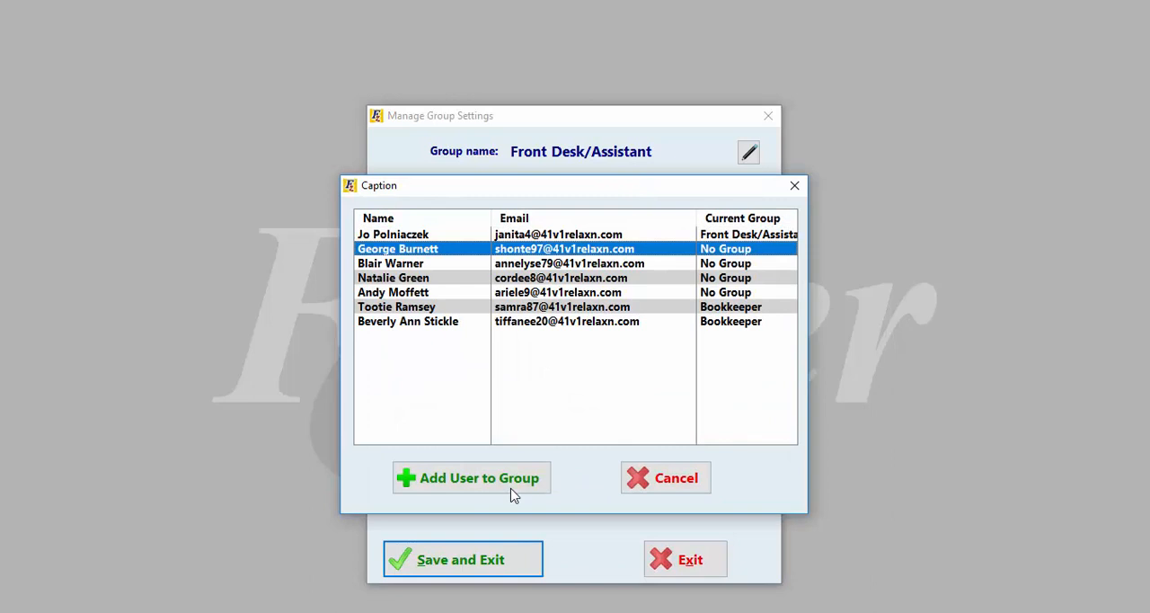
{"action": "left_click", "coordinate": [469, 477]}
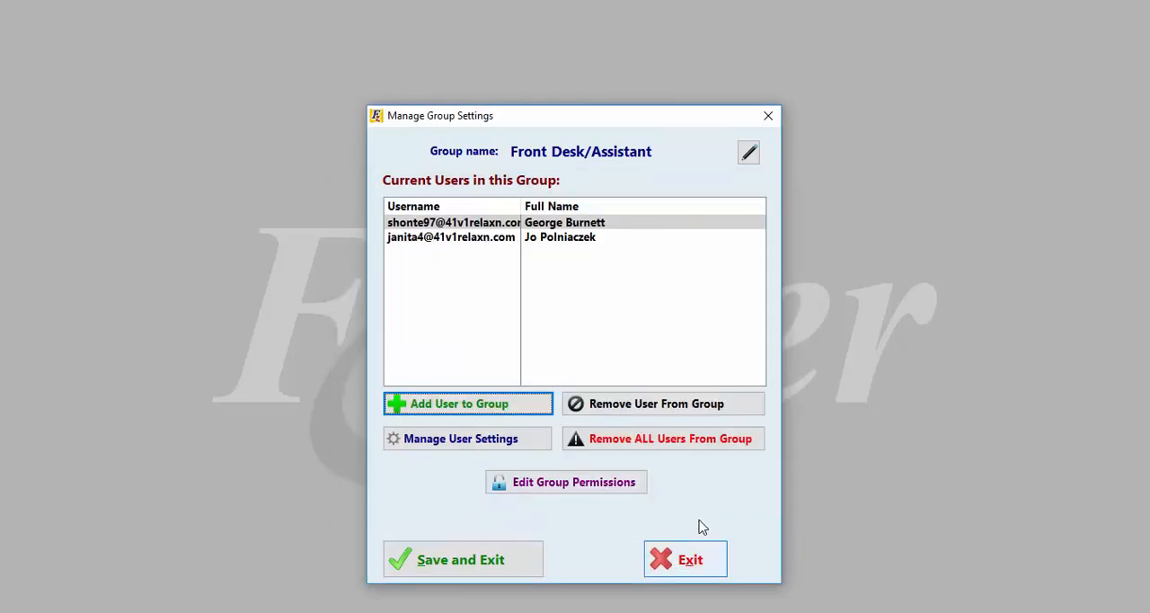
{"action": "left_click", "coordinate": [685, 559]}
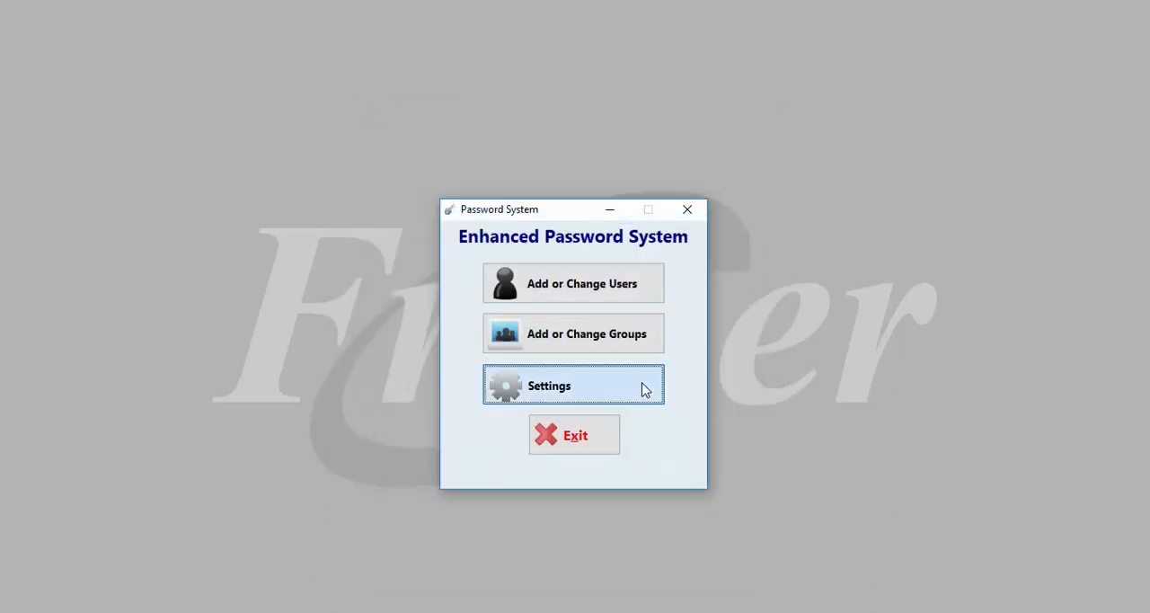
Step: Check the default permissions group (Front Desk/Assistant) in Settings and cancel without saving
{"action": "left_click", "coordinate": [573, 385]}
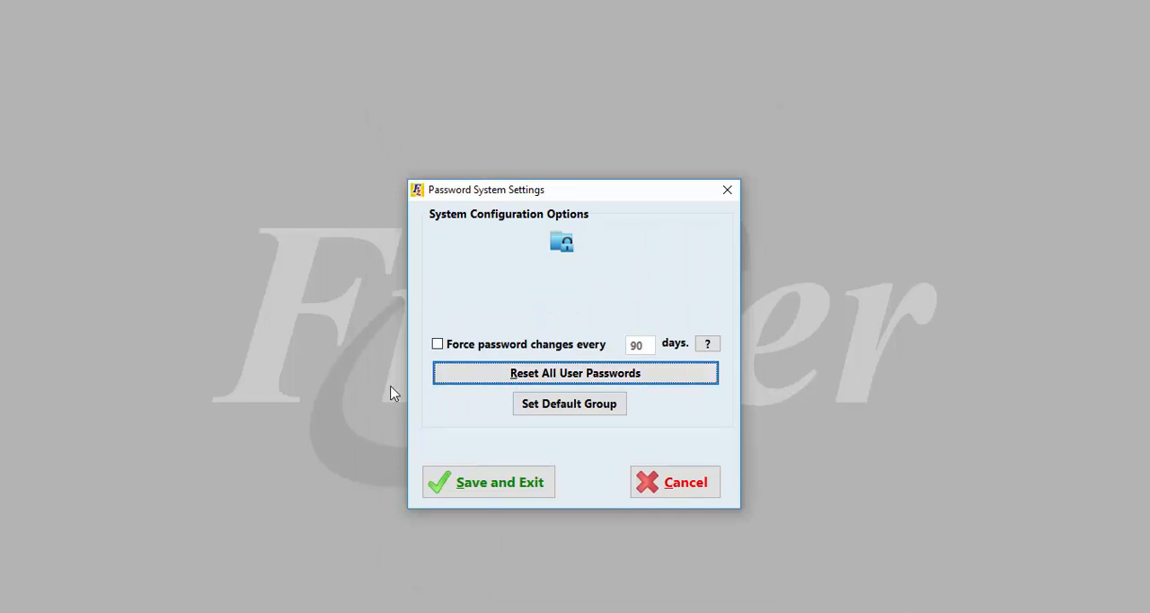
{"action": "mouse_move", "coordinate": [534, 404]}
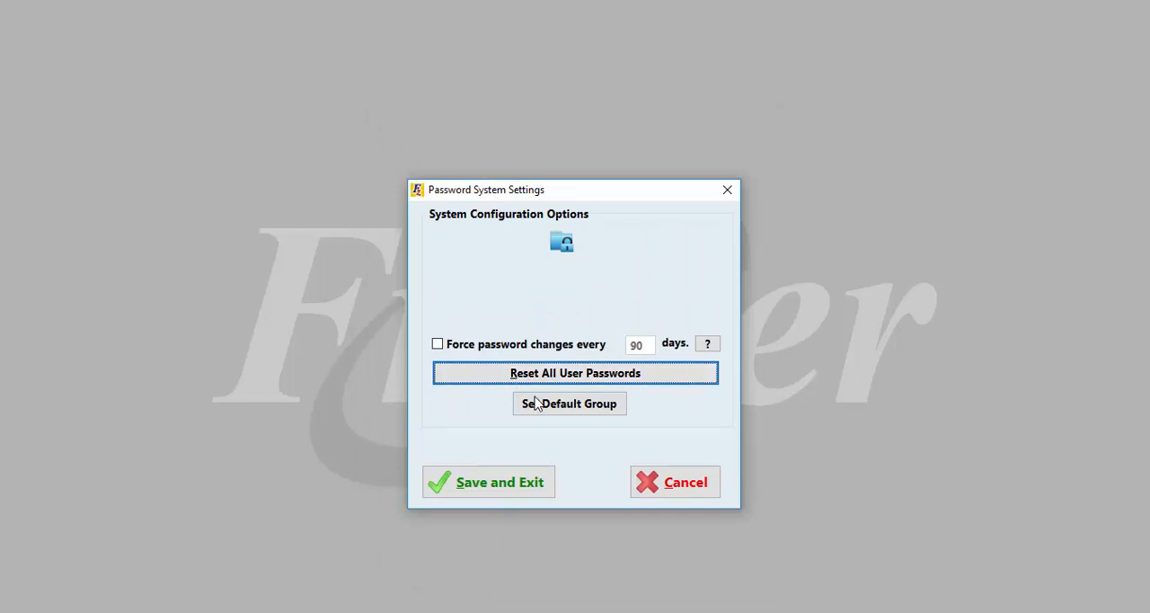
{"action": "left_click", "coordinate": [569, 403]}
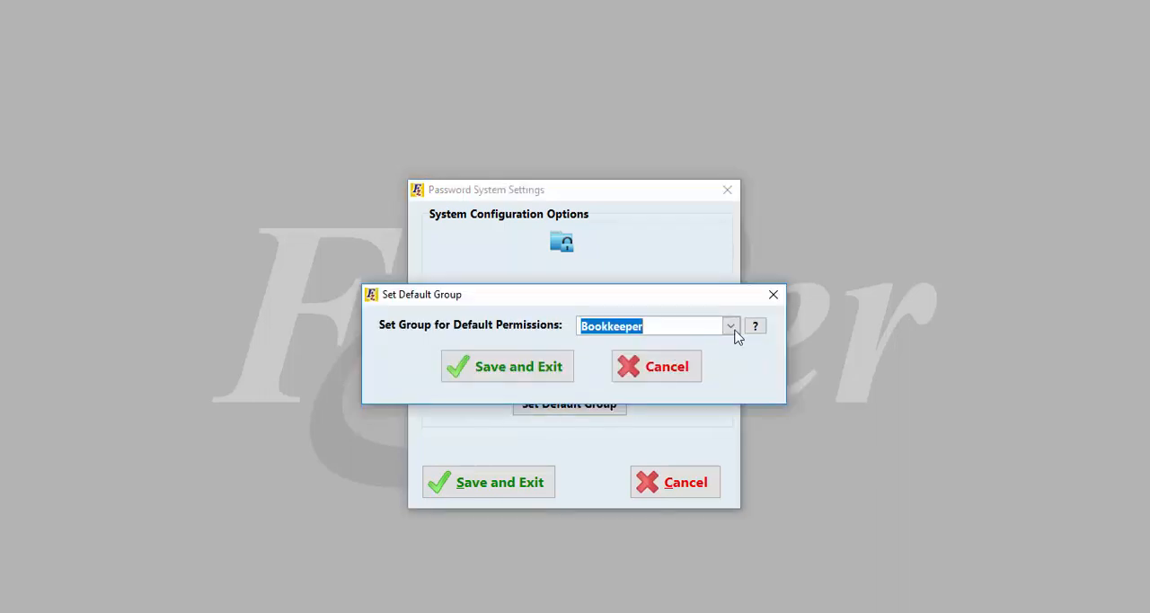
{"action": "left_click", "coordinate": [730, 326]}
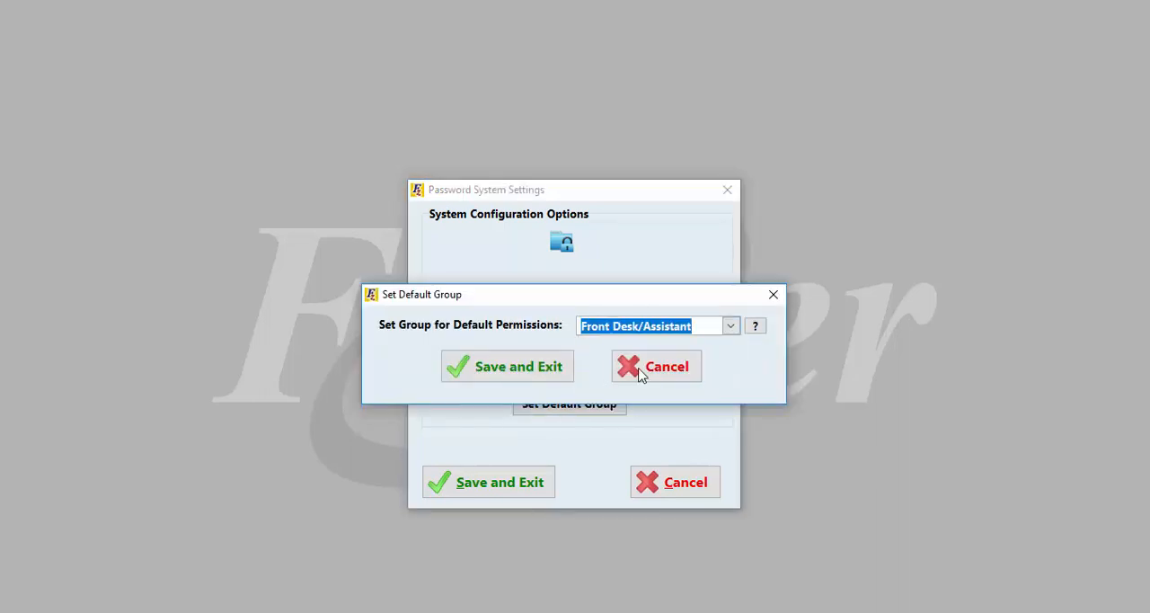
{"action": "left_click", "coordinate": [656, 366]}
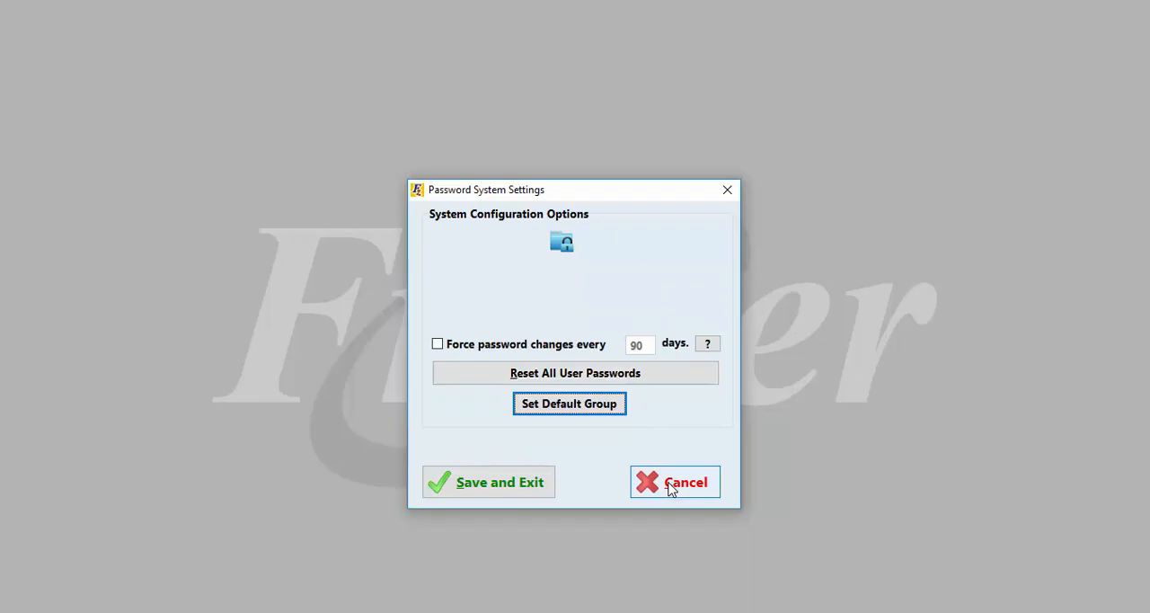